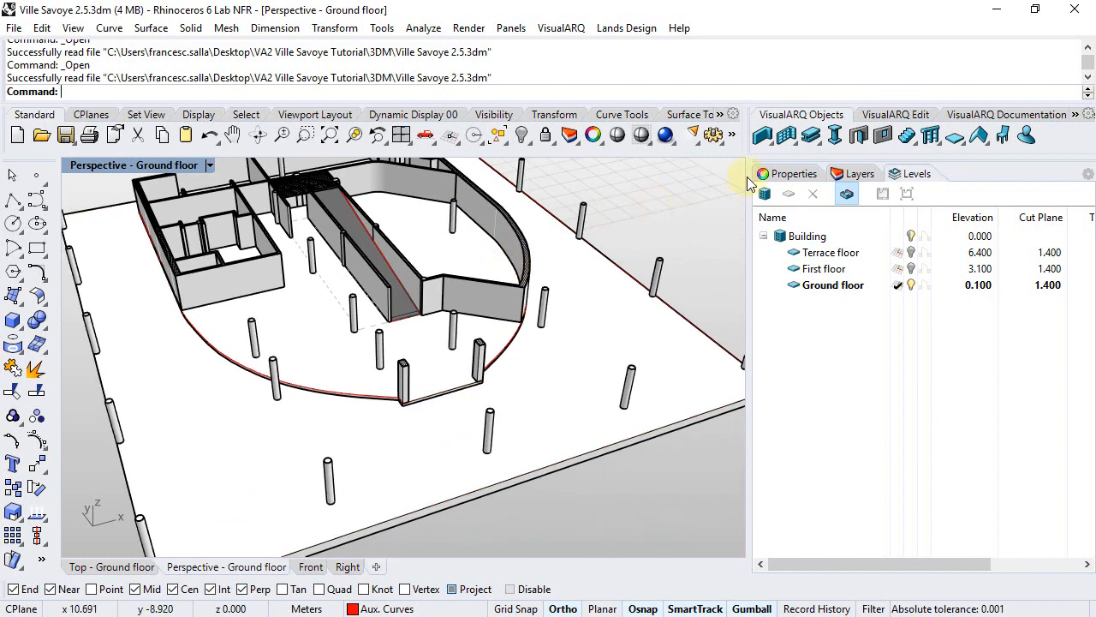
Reveal the VisualARQ beam creation flyout above the Villa Savoye model.
{"action": "left_click", "coordinate": [809, 135]}
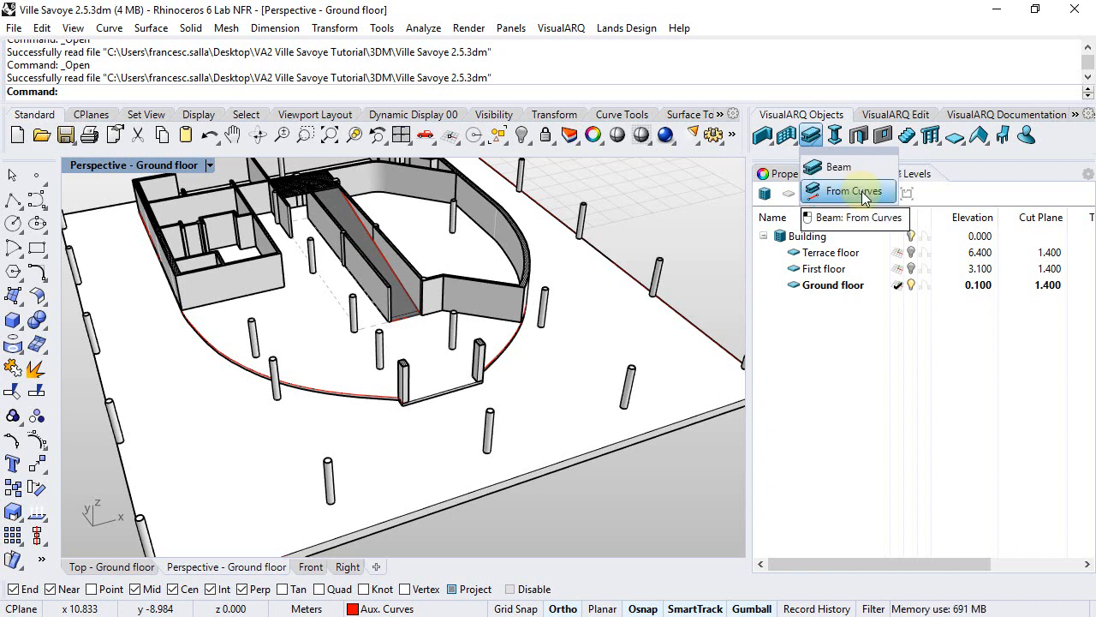
{"action": "mouse_move", "coordinate": [735, 213]}
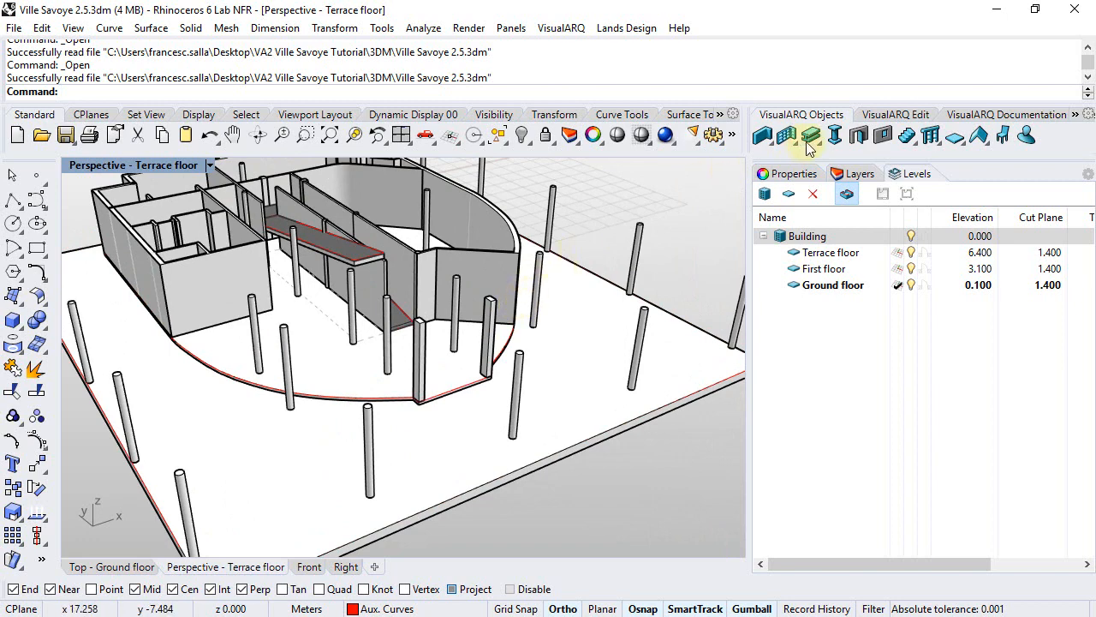
Begin a Rectangular-style beam with a custom 0.200 × 0.250 profile aligned top middle.
{"action": "left_click", "coordinate": [810, 135]}
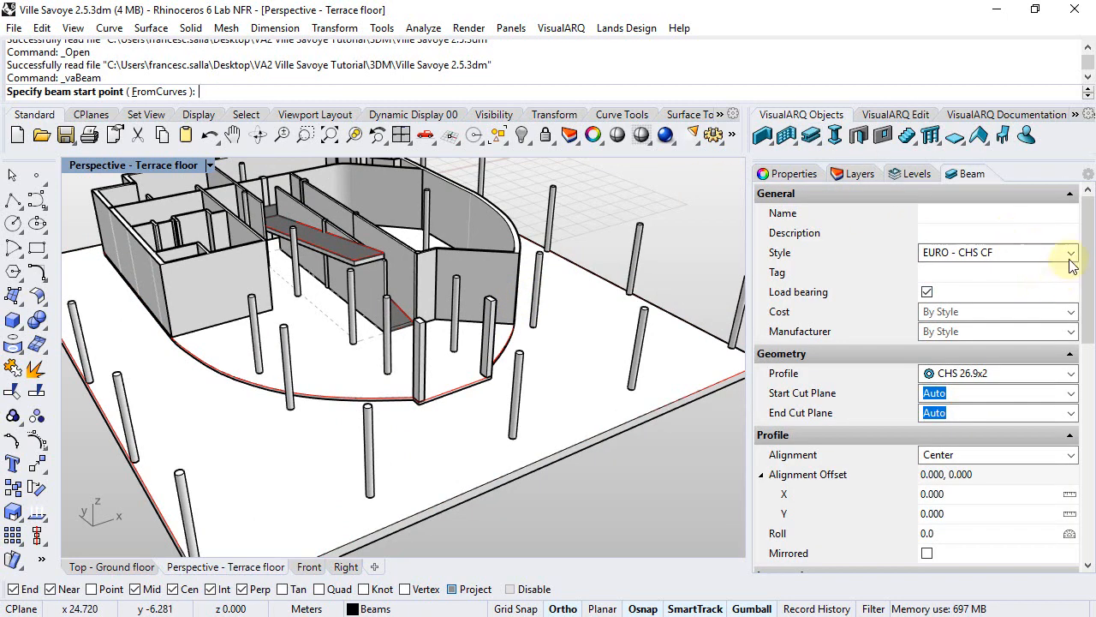
{"action": "left_click", "coordinate": [1069, 252]}
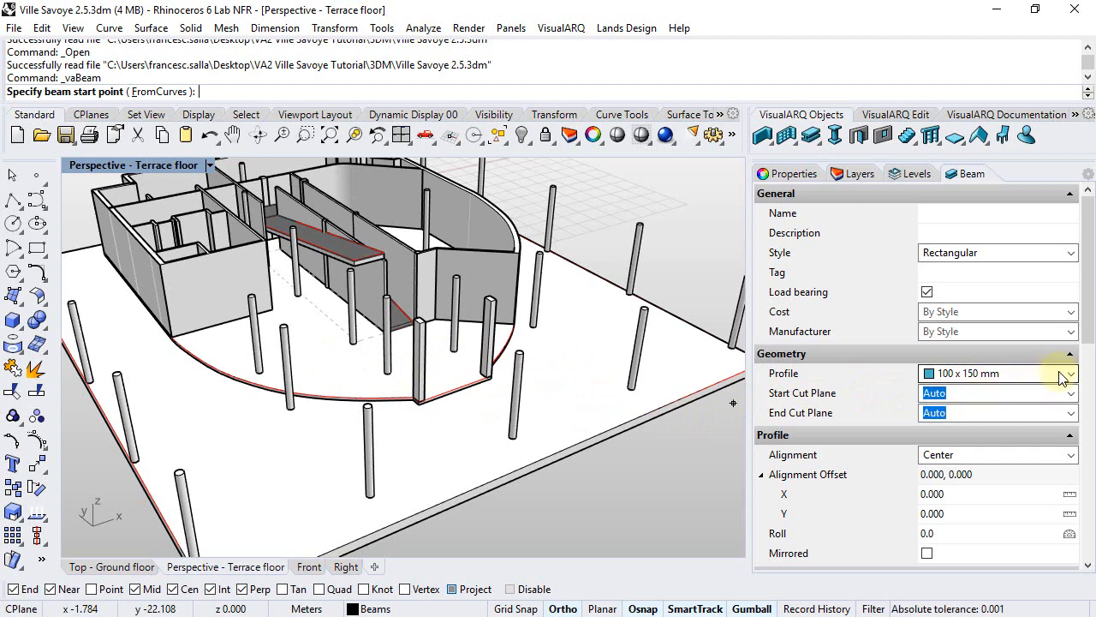
{"action": "left_click", "coordinate": [1069, 374]}
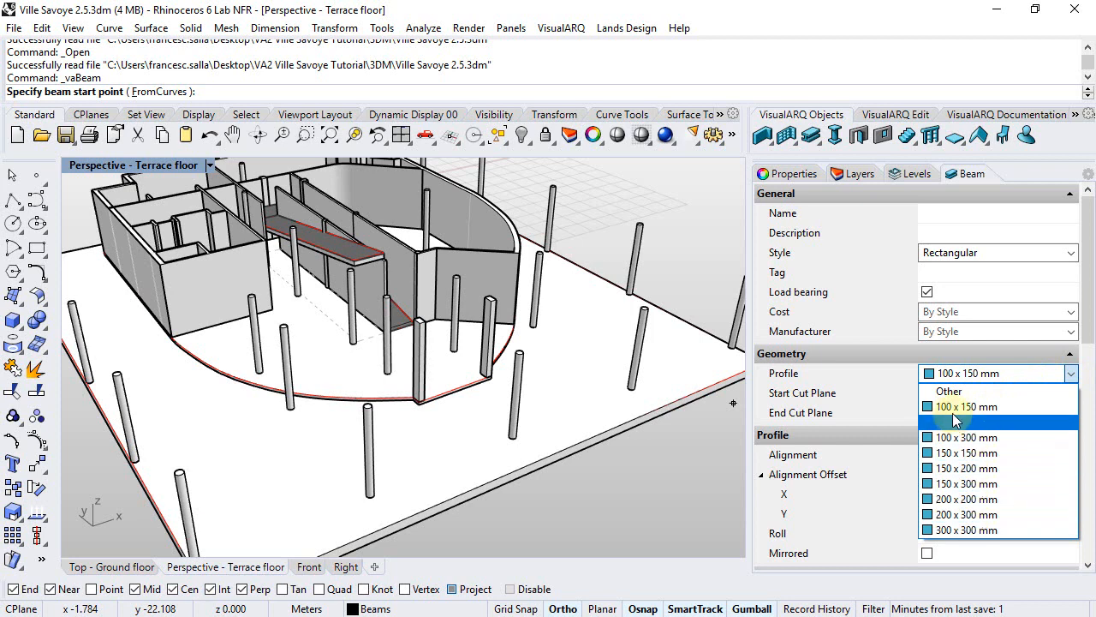
{"action": "left_click", "coordinate": [949, 390]}
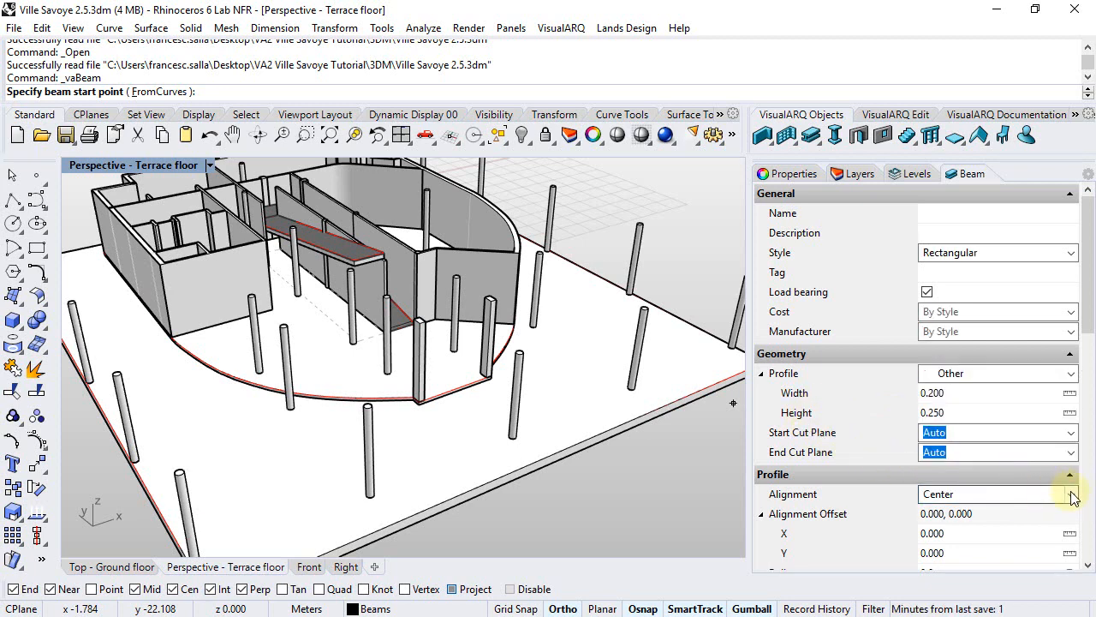
{"action": "left_click", "coordinate": [1071, 493]}
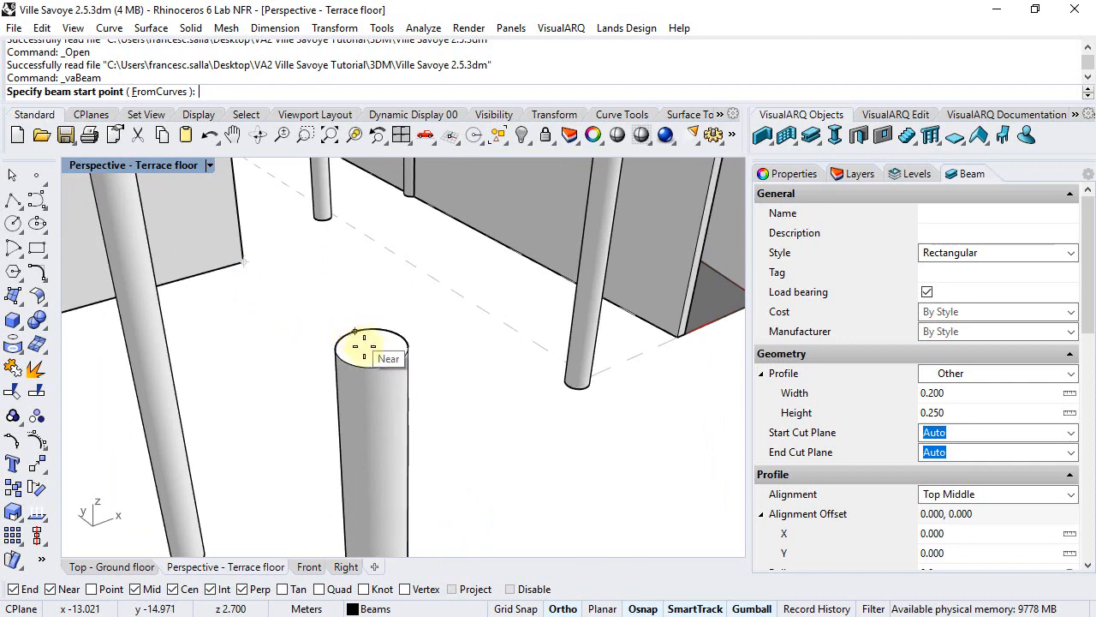
Place the beam from the top of one column to the top of another.
{"action": "left_click", "coordinate": [353, 333]}
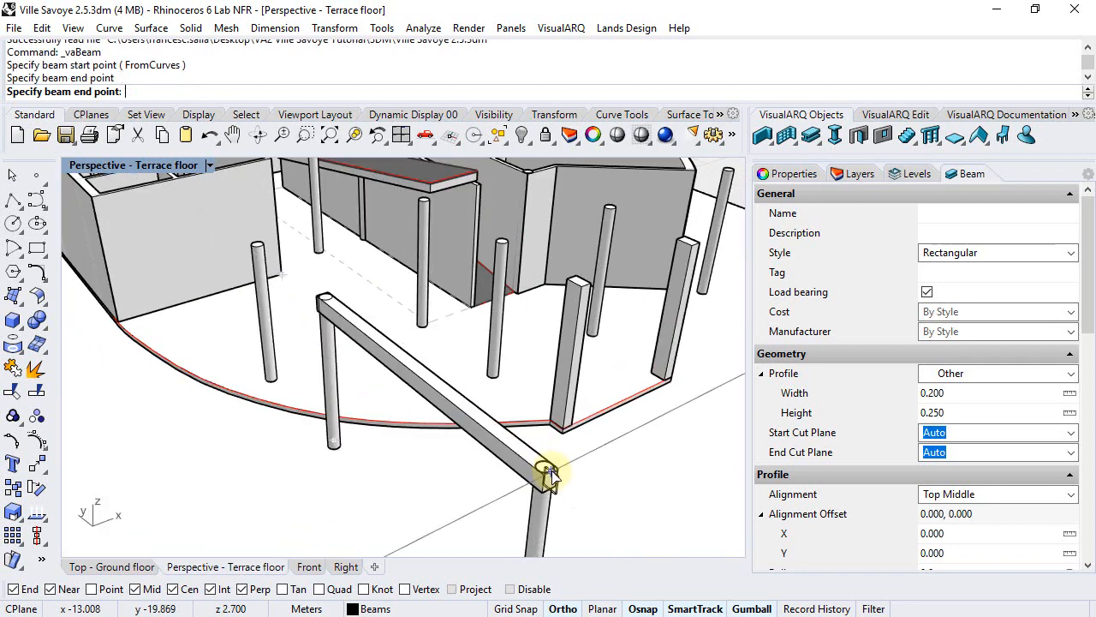
{"action": "left_click", "coordinate": [522, 466]}
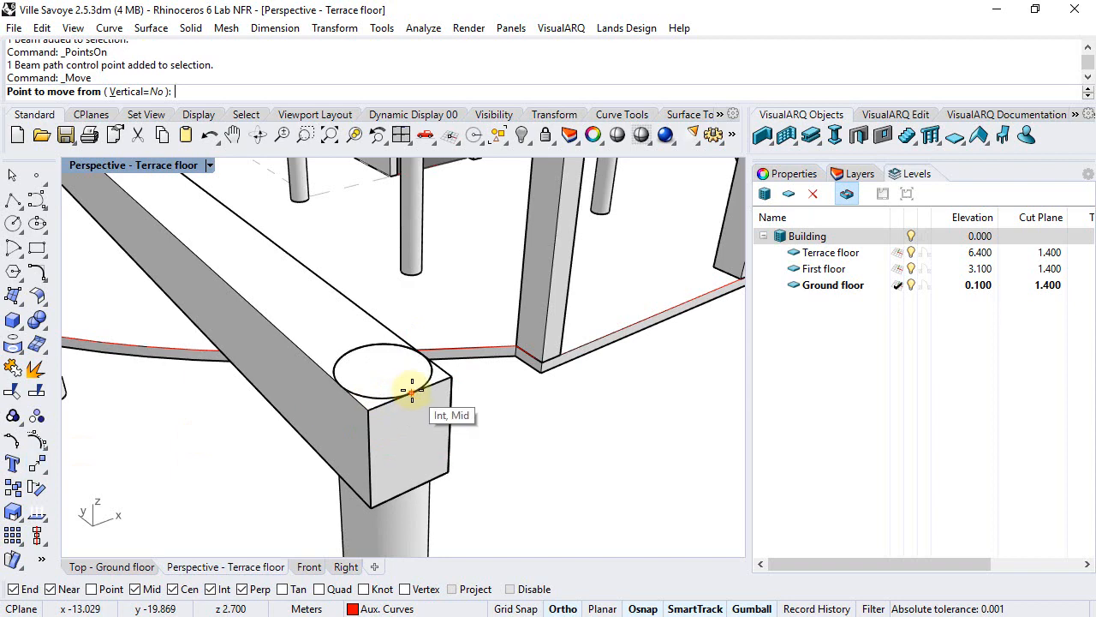
Pick the beam's end point to move it onto the column centre.
{"action": "left_click", "coordinate": [411, 391]}
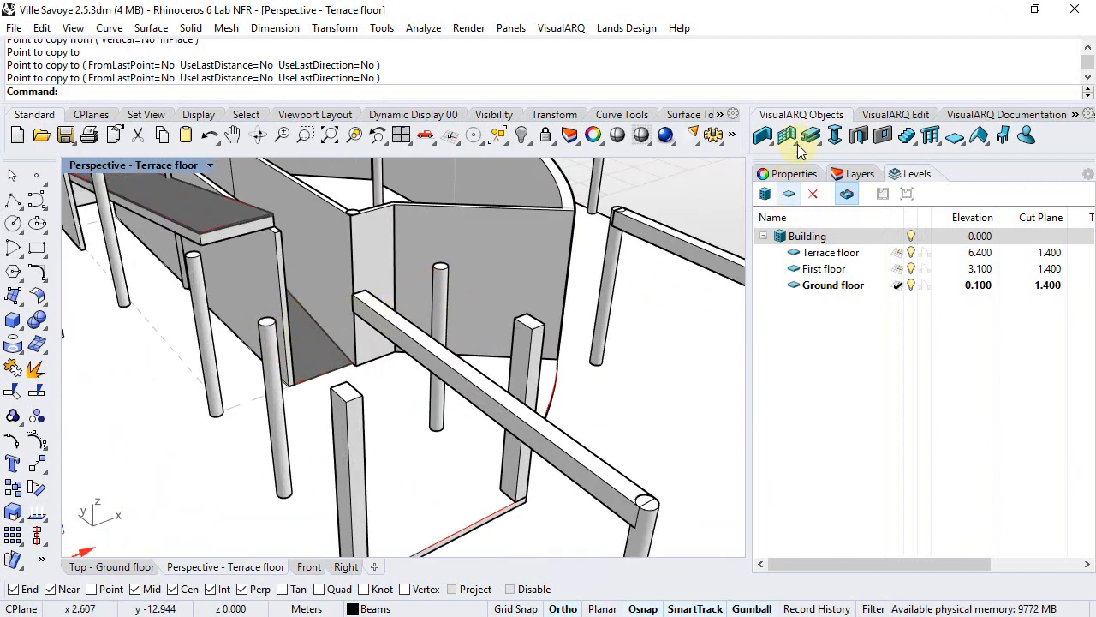
Draw a second beam from a column-top centre to the opposite column top, crossing the first.
{"action": "left_click", "coordinate": [787, 135]}
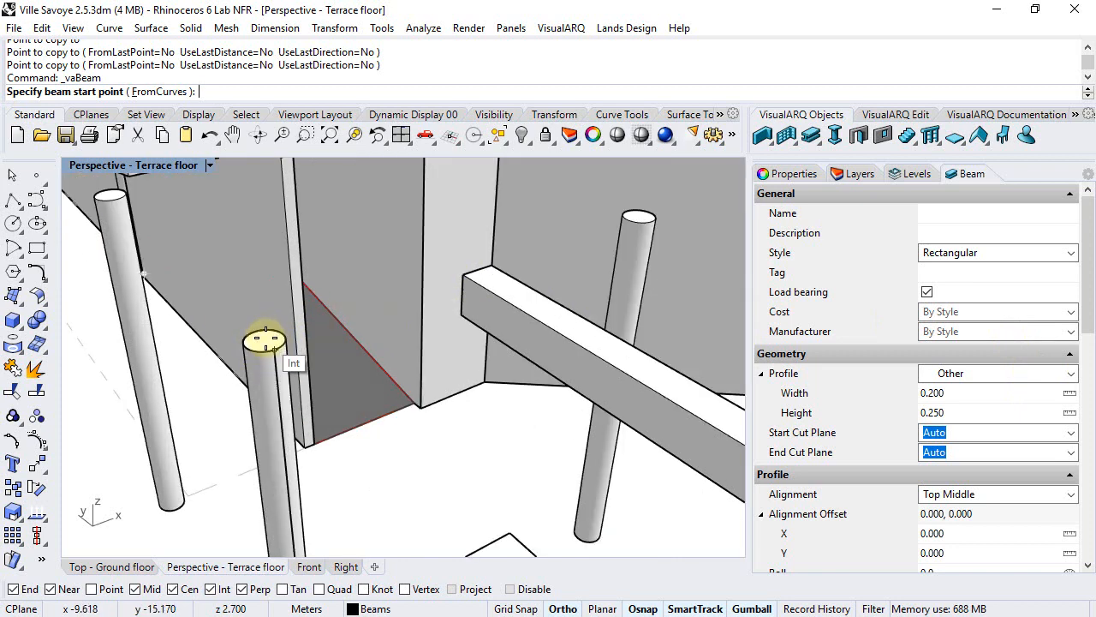
{"action": "left_click", "coordinate": [265, 339]}
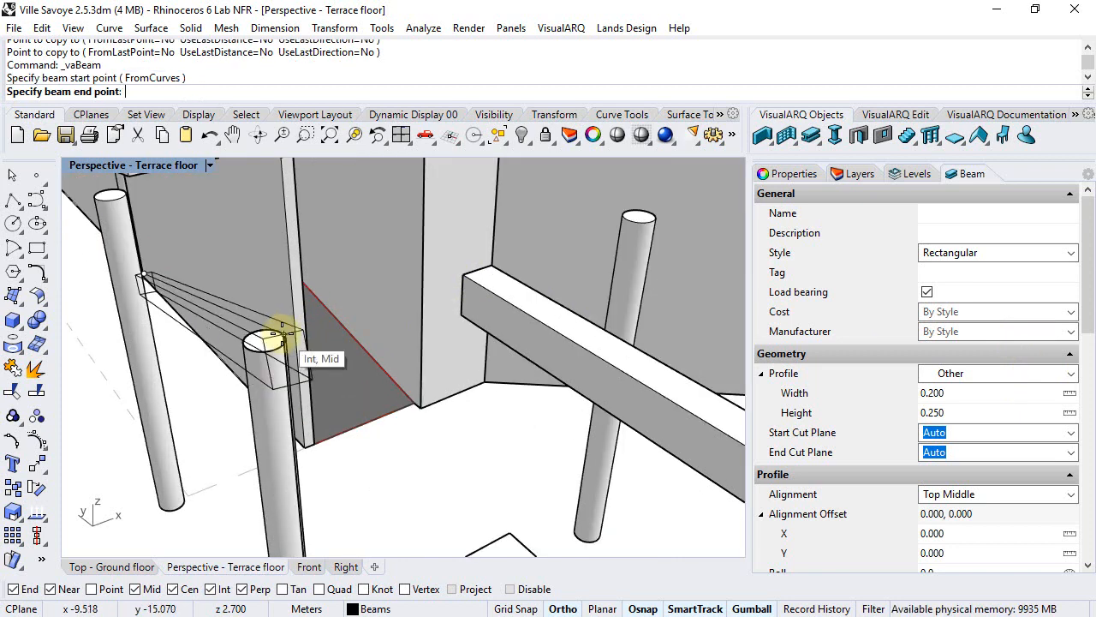
{"action": "left_click", "coordinate": [266, 334]}
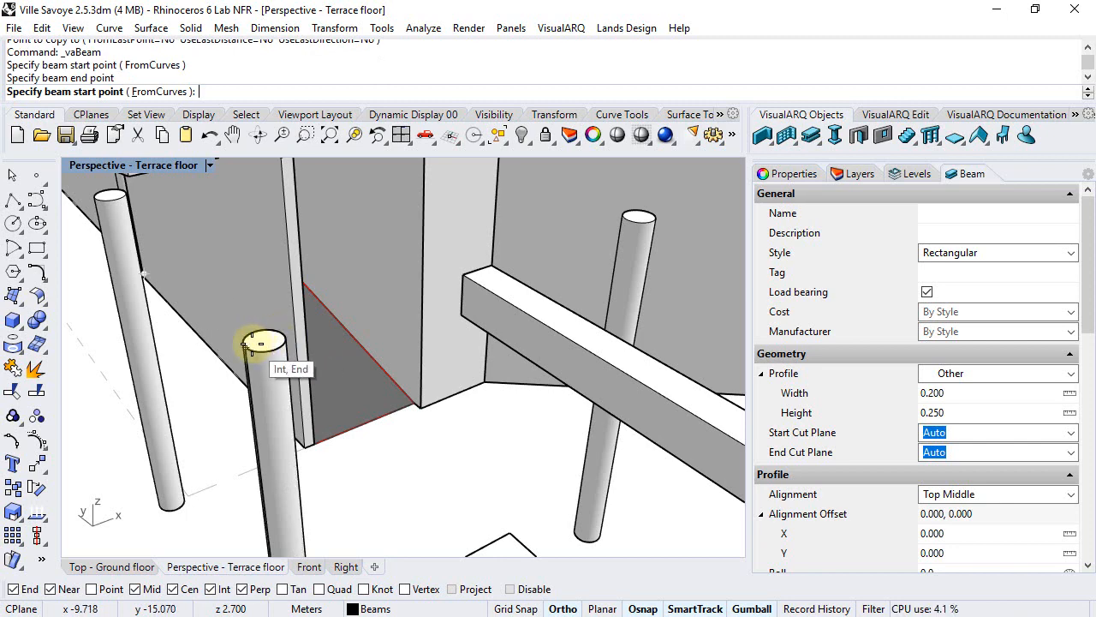
{"action": "left_click", "coordinate": [271, 336]}
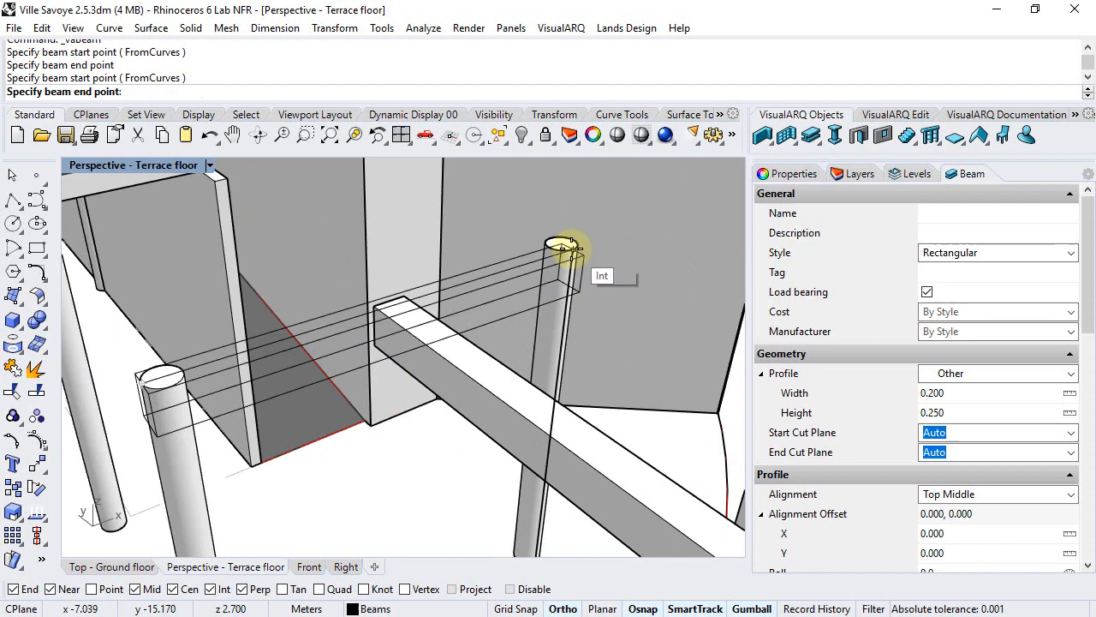
{"action": "left_click", "coordinate": [565, 243]}
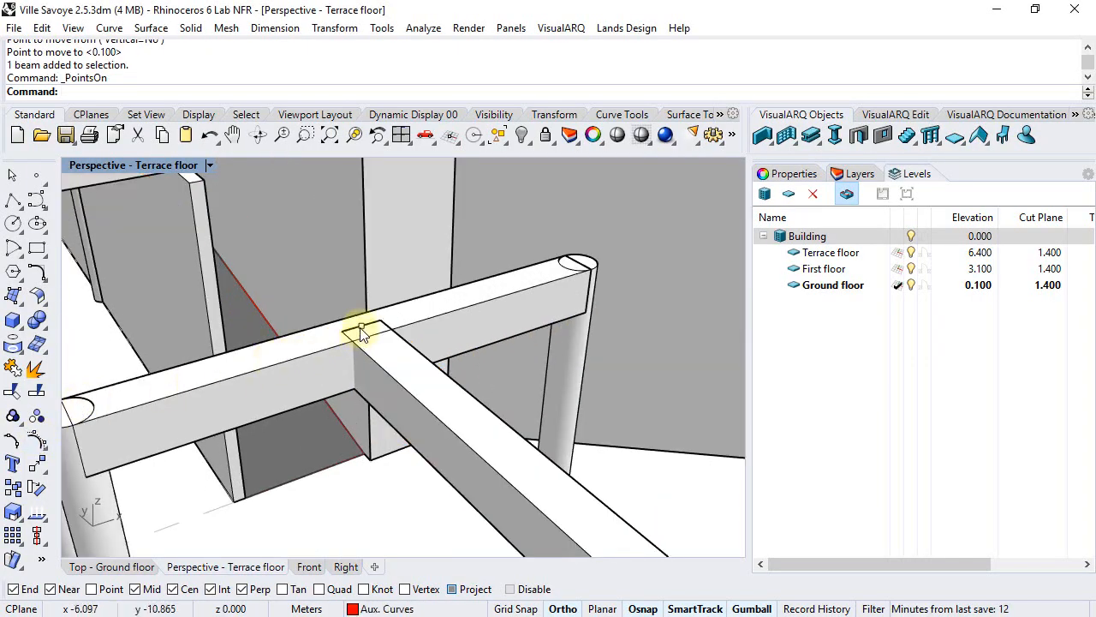
Grab the new beam's projected-midpoint end to stretch it toward the crossing beam's edge.
{"action": "left_click", "coordinate": [360, 332]}
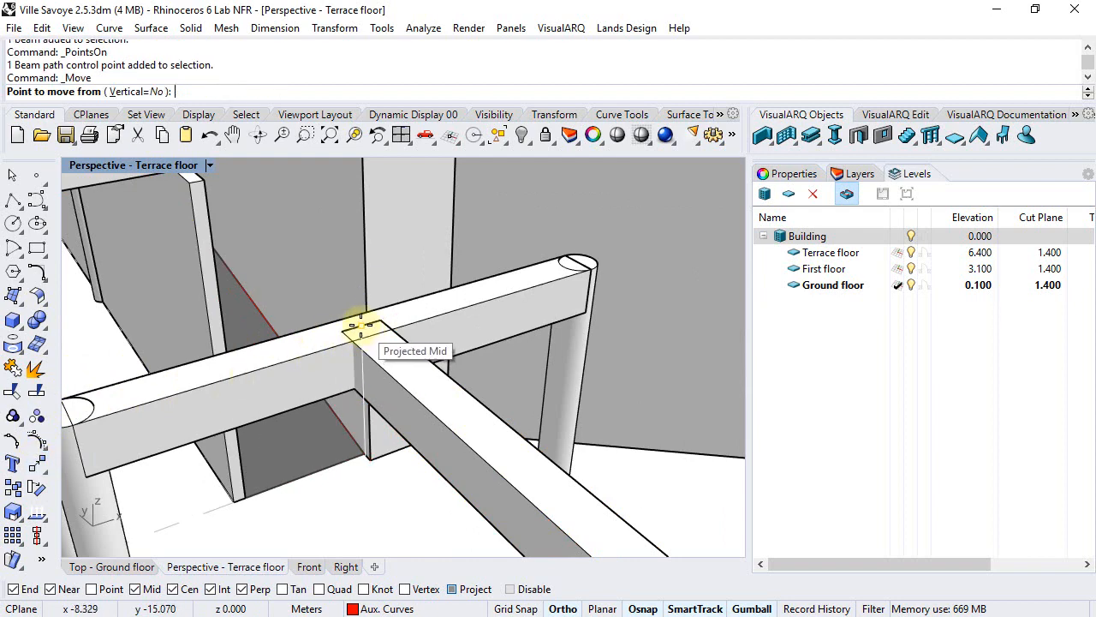
{"action": "left_click", "coordinate": [384, 342]}
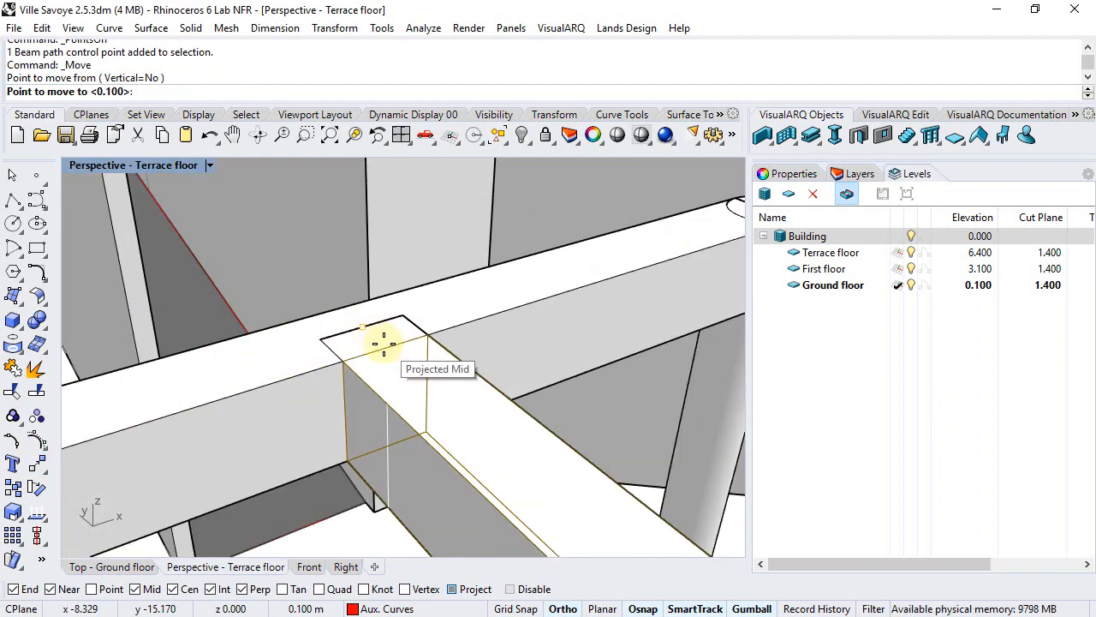